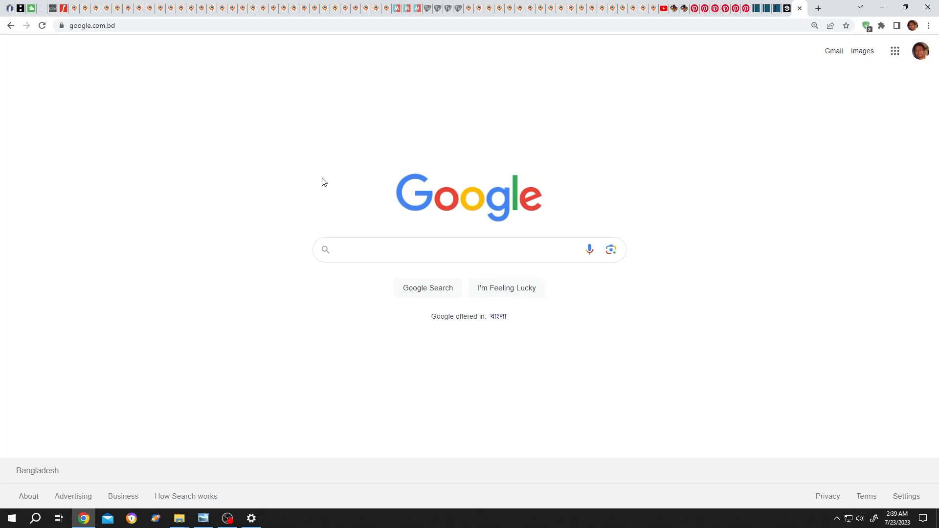
- Search Google for 'FireFly Adobe' to bring up the results page
{"action": "left_click", "coordinate": [449, 249]}
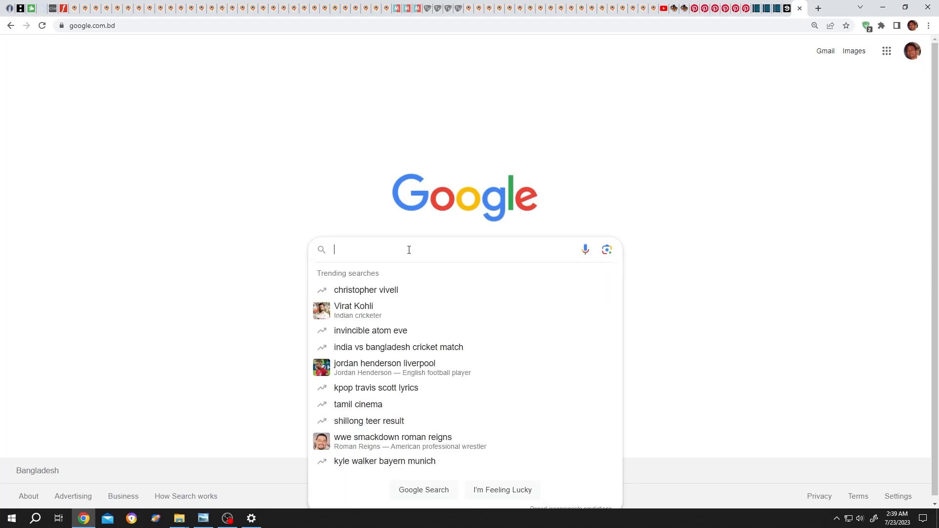
{"action": "type", "text": "FireFly Adob"}
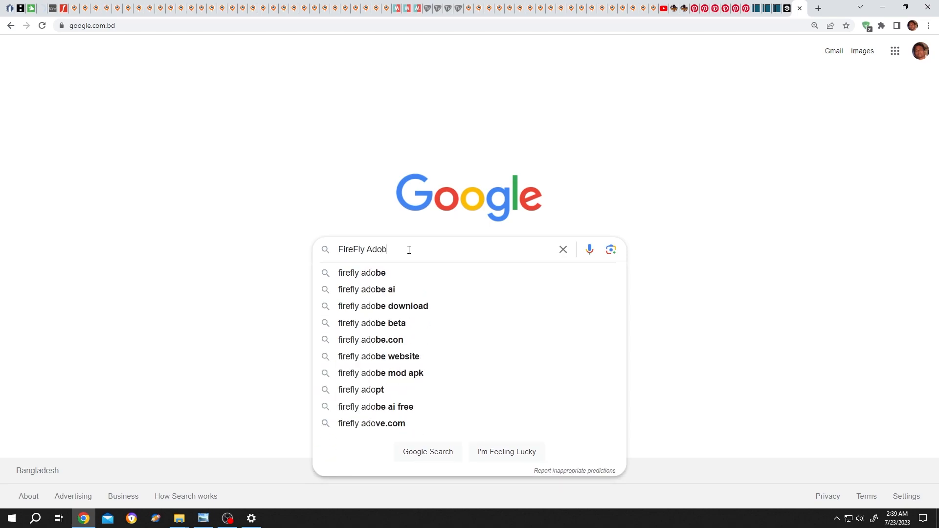
{"action": "key", "text": "Return"}
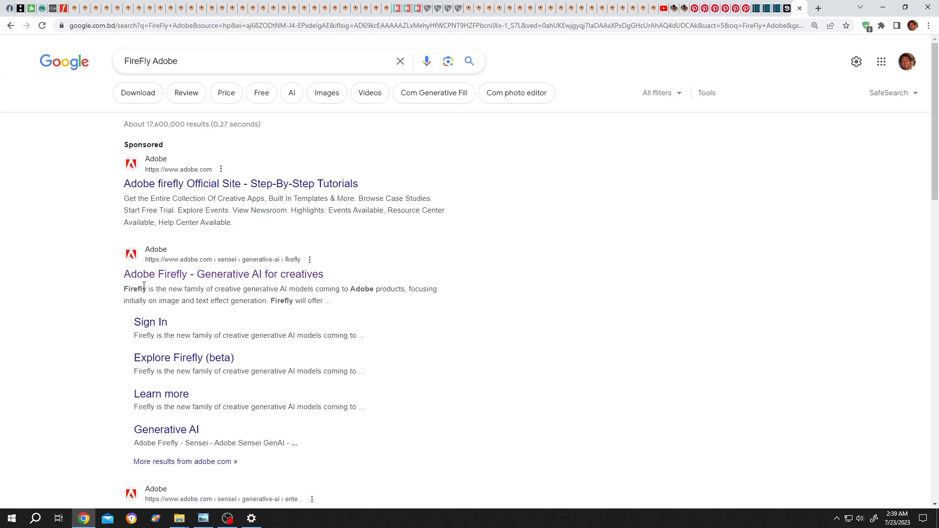
{"action": "mouse_move", "coordinate": [275, 281]}
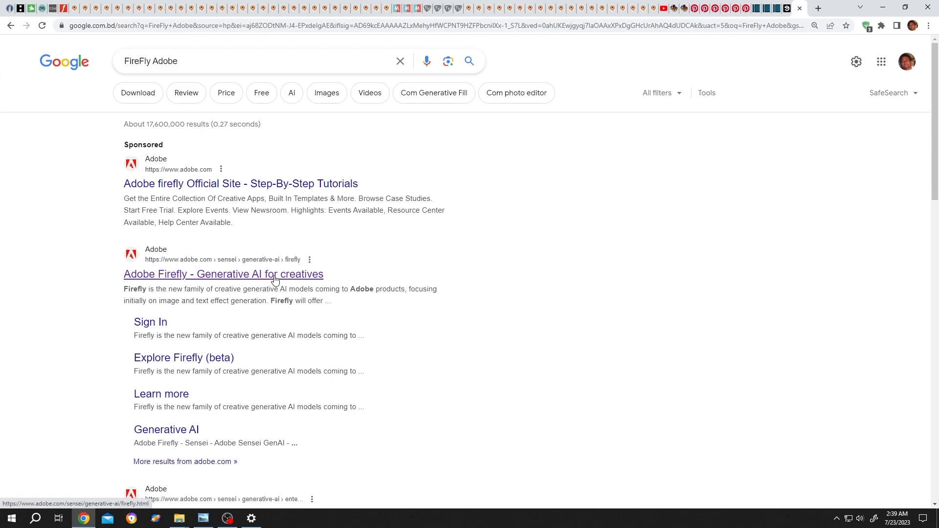
- Go to the Adobe Firefly result page and head to the Adobe account sign-in
{"action": "left_click", "coordinate": [223, 274]}
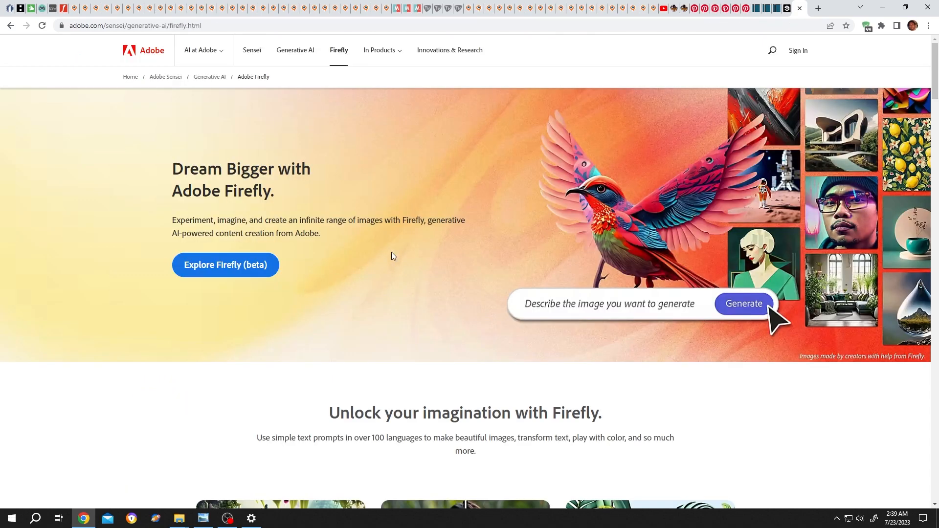
{"action": "left_click", "coordinate": [798, 50]}
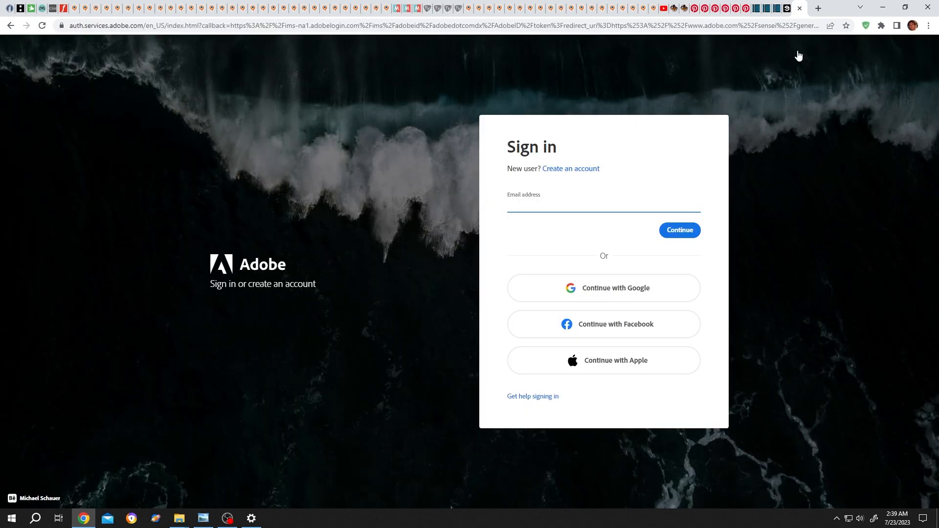
{"action": "mouse_move", "coordinate": [658, 364]}
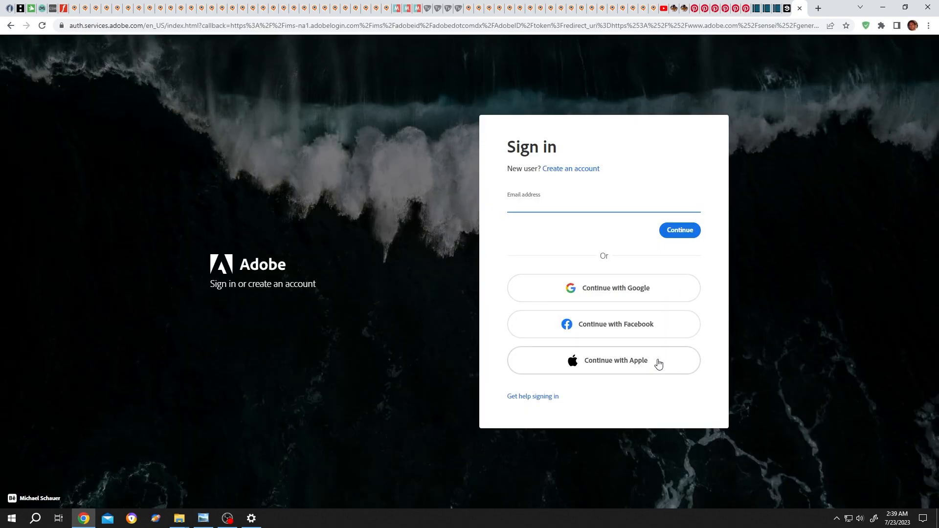
{"action": "mouse_move", "coordinate": [633, 290]}
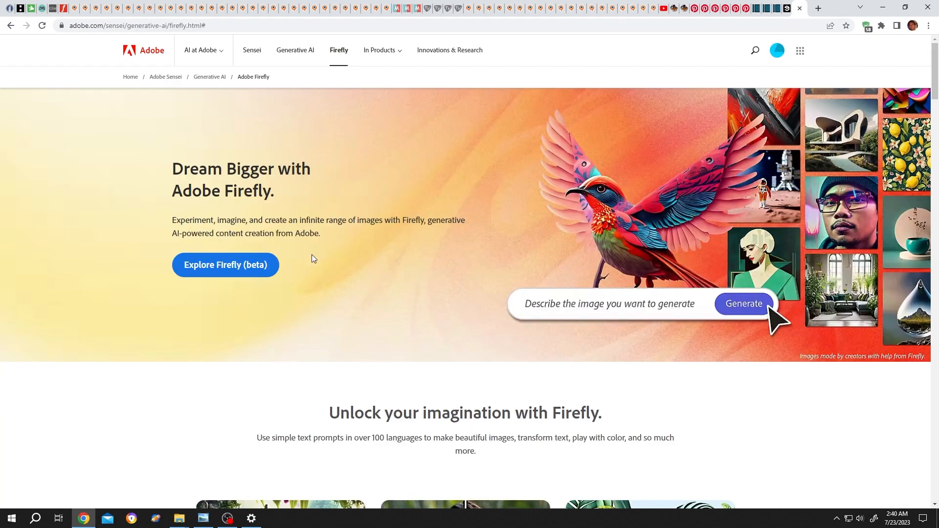
{"action": "mouse_move", "coordinate": [243, 270]}
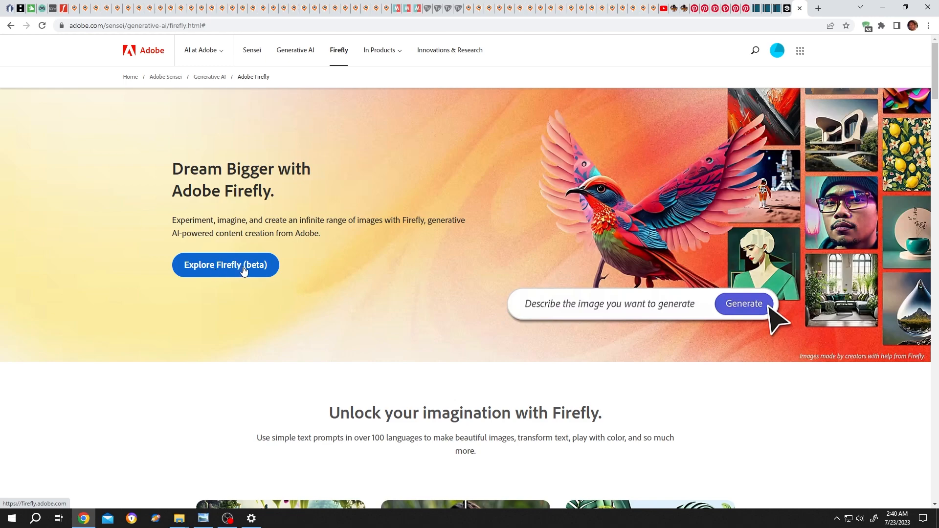
- Enter the Firefly beta app and launch Generative fill from its card
{"action": "left_click", "coordinate": [225, 265]}
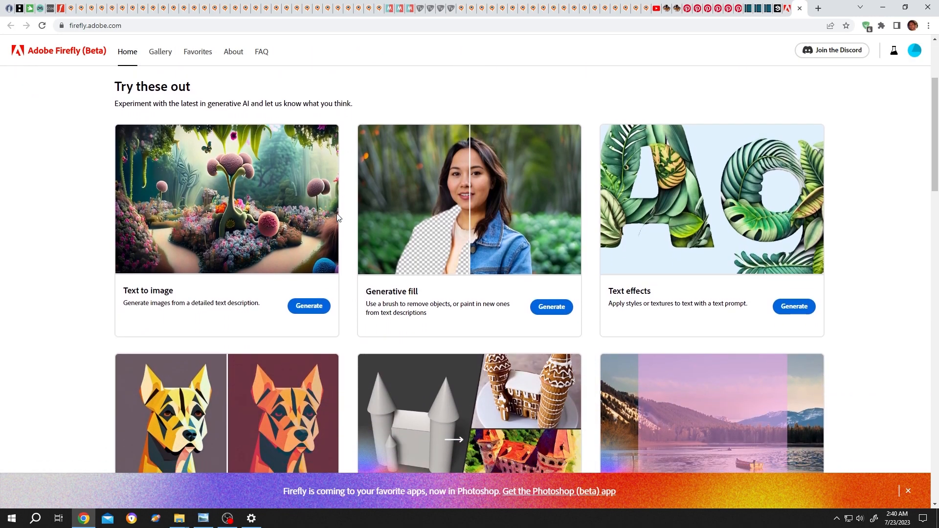
{"action": "mouse_move", "coordinate": [455, 274]}
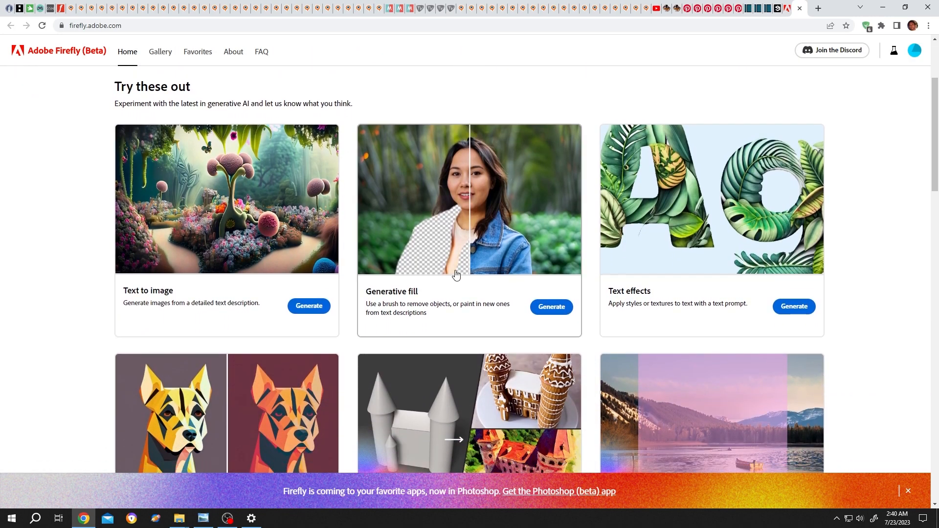
{"action": "mouse_move", "coordinate": [393, 277]}
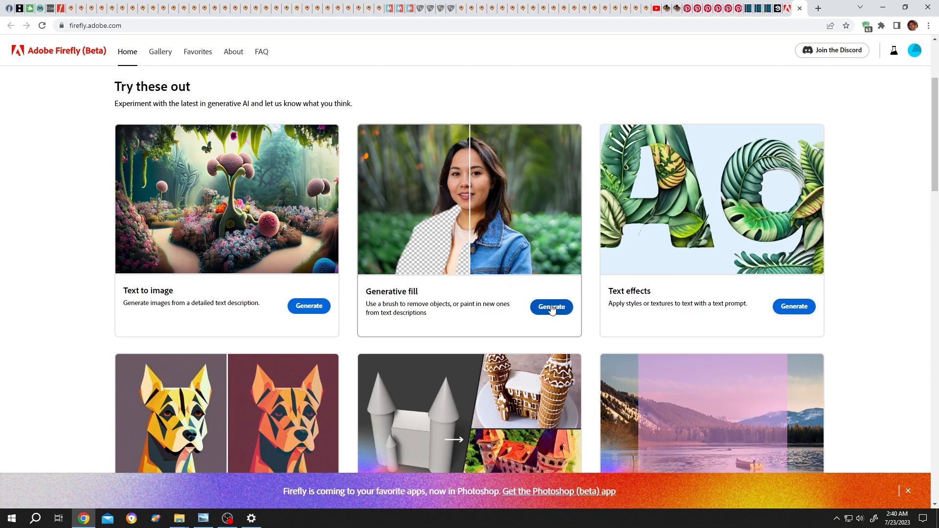
{"action": "left_click", "coordinate": [549, 306]}
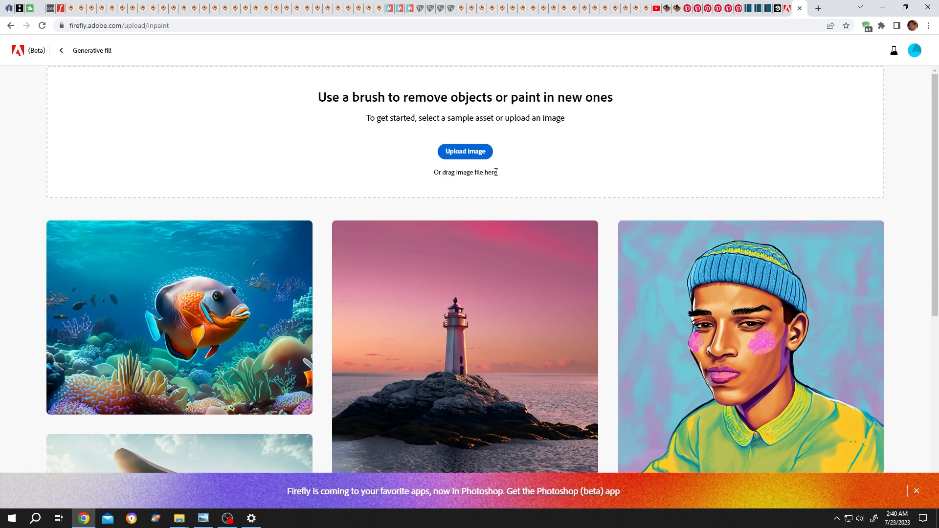
- Upload the photo of the two men sitting on rocks from the computer
{"action": "left_click", "coordinate": [464, 151]}
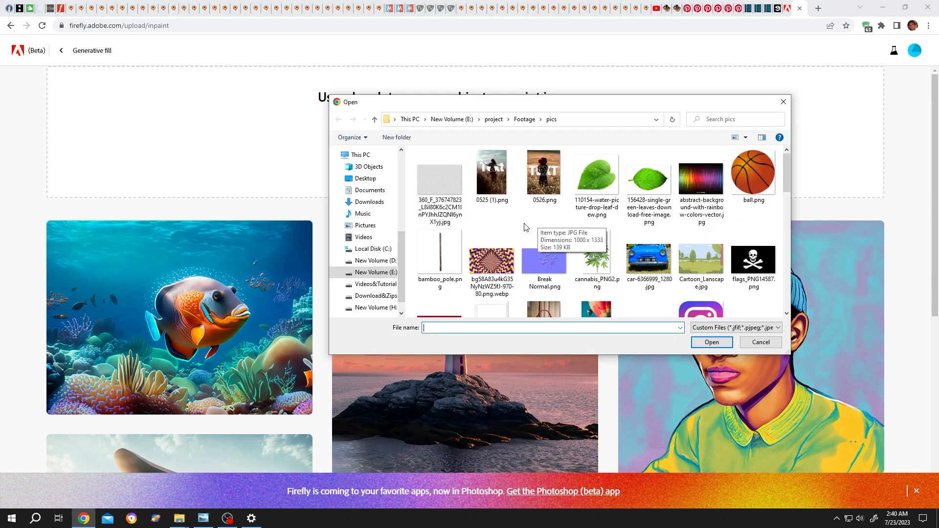
{"action": "scroll", "scroll_direction": "down", "scroll_amount": 3}
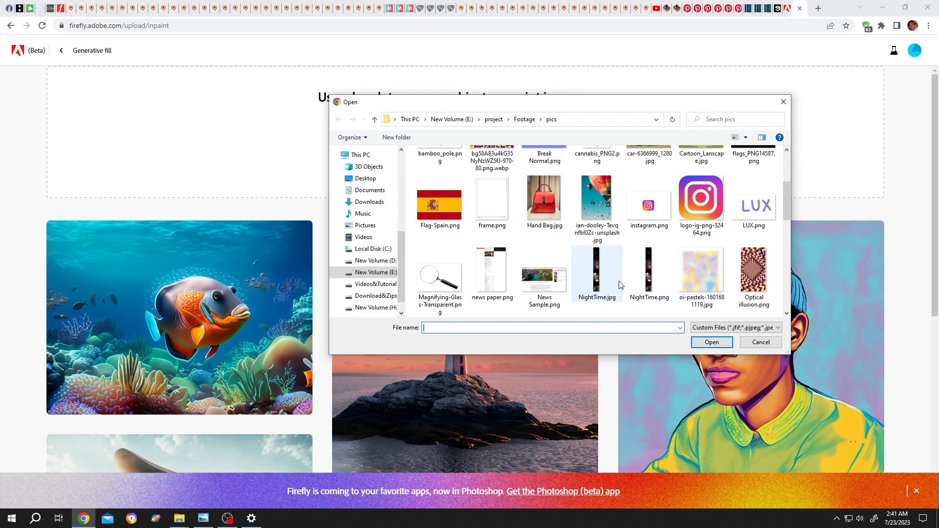
{"action": "scroll", "scroll_direction": "down", "scroll_amount": 3}
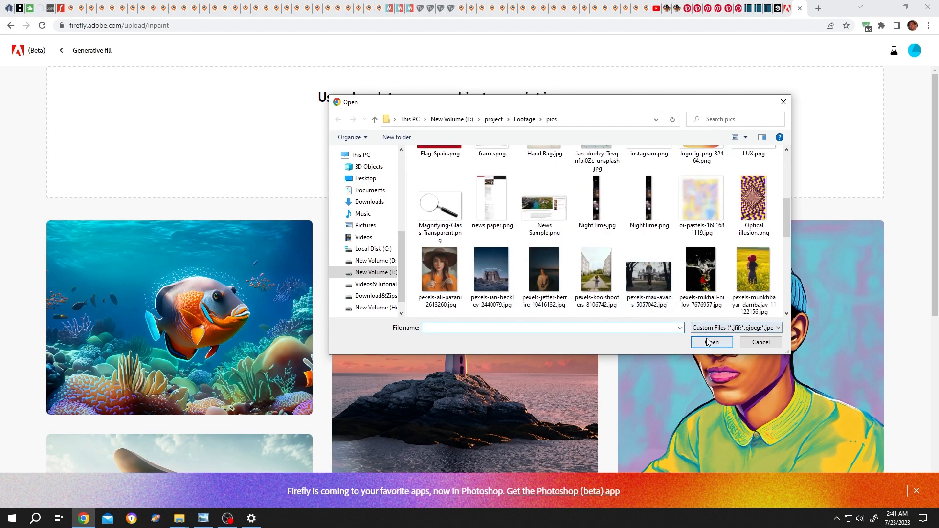
{"action": "left_click", "coordinate": [711, 343]}
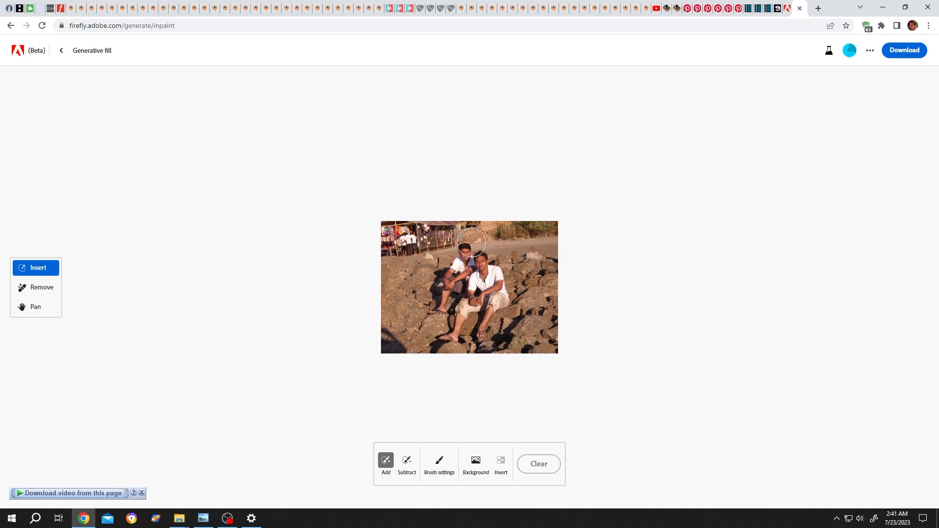
{"action": "mouse_move", "coordinate": [491, 311]}
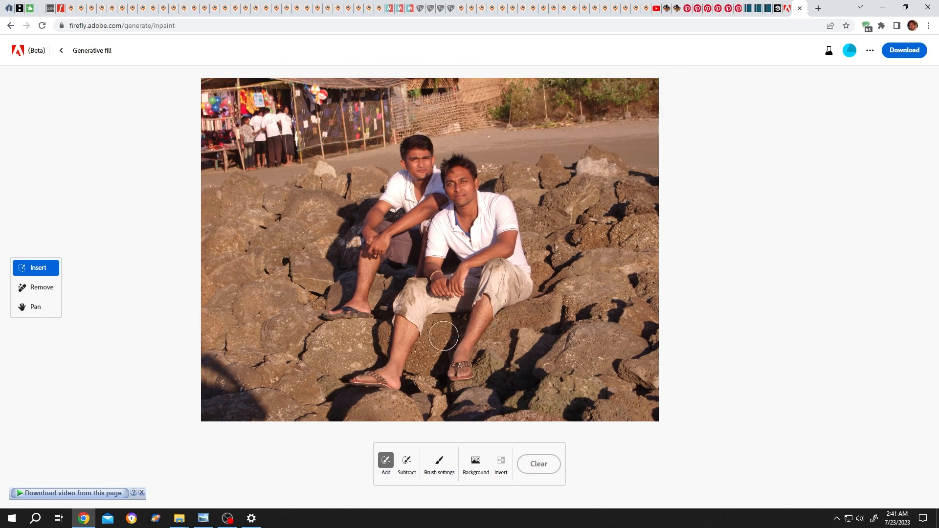
{"action": "mouse_move", "coordinate": [475, 464]}
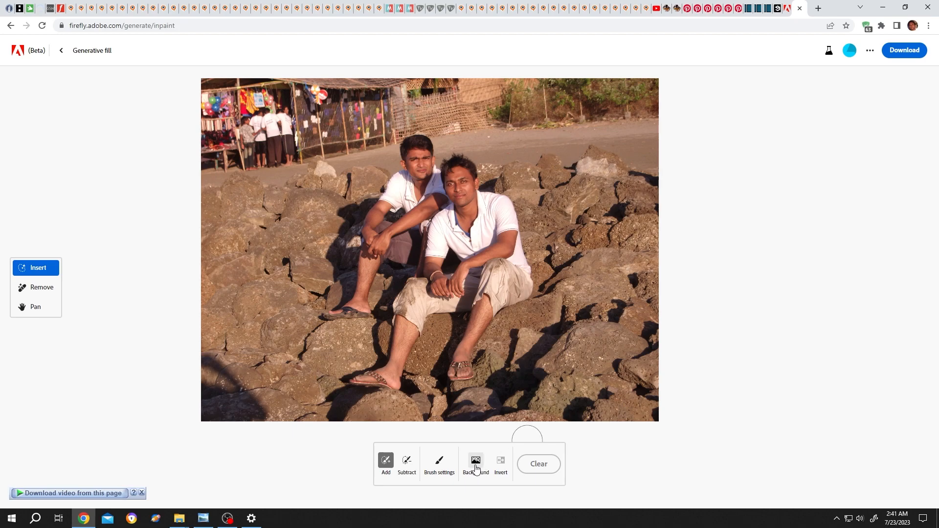
- Use Background to mask out the rocks, leaving the two men on transparency
{"action": "left_click", "coordinate": [475, 461]}
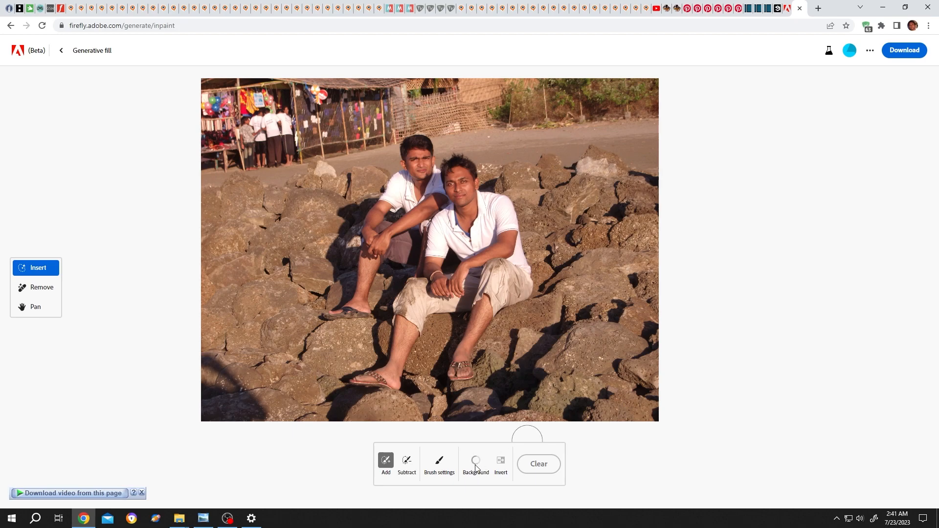
{"action": "left_click", "coordinate": [475, 464]}
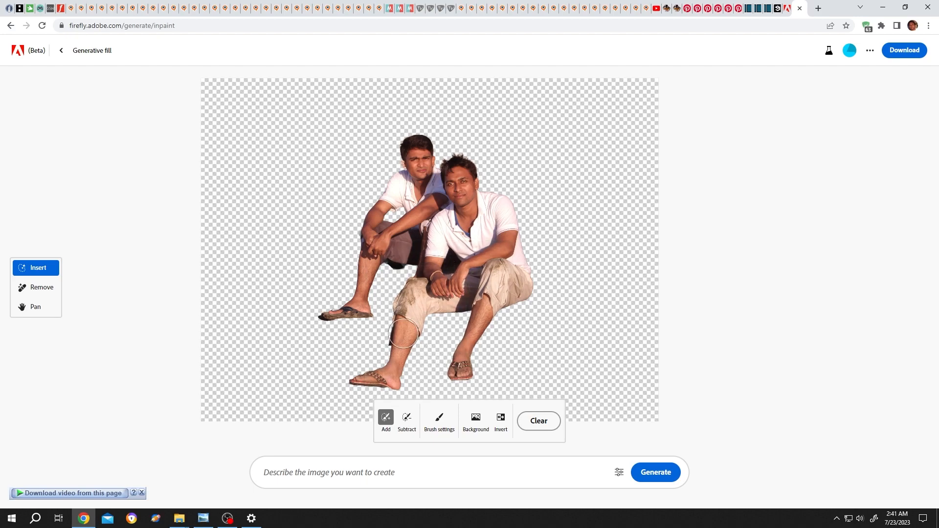
{"action": "mouse_move", "coordinate": [386, 346]}
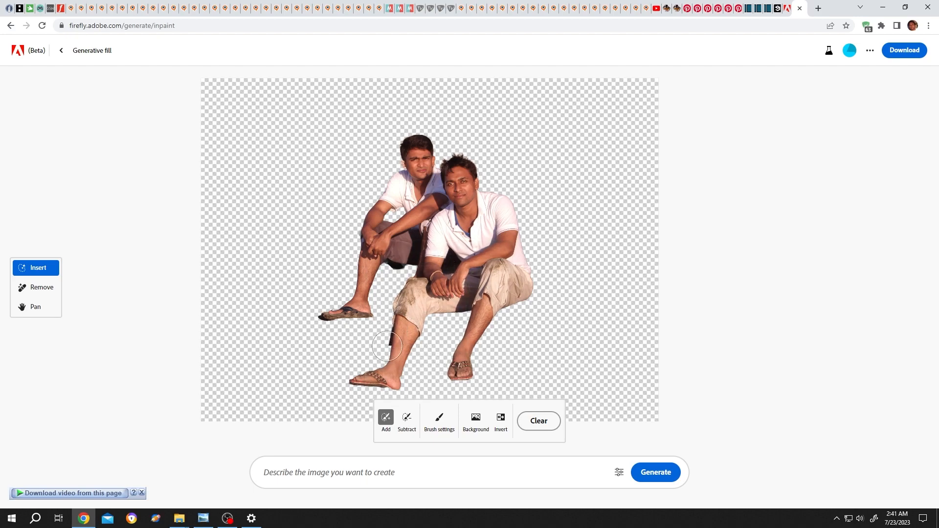
{"action": "mouse_move", "coordinate": [391, 349]}
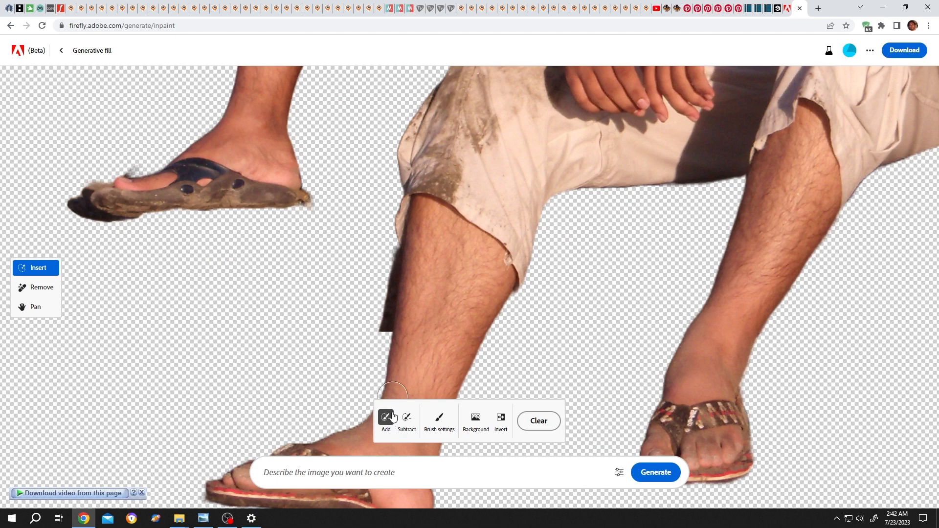
{"action": "left_click", "coordinate": [439, 420]}
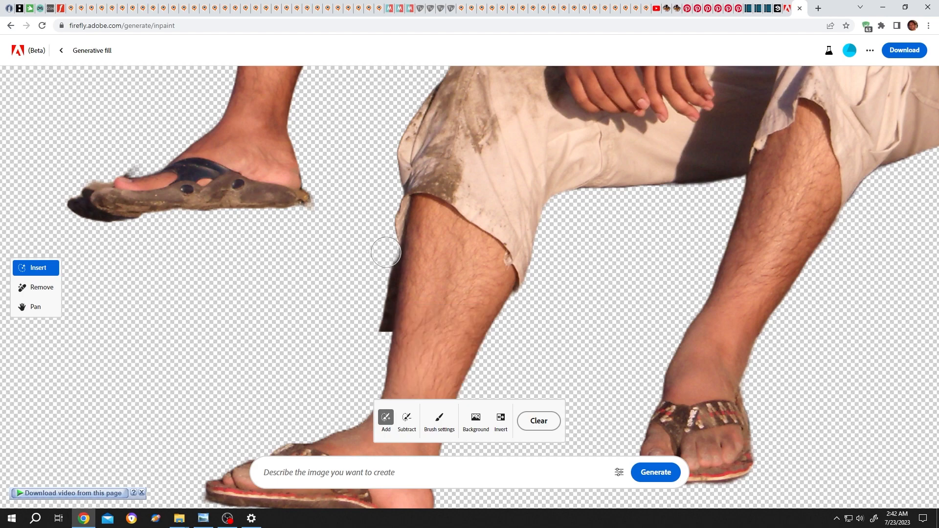
{"action": "mouse_move", "coordinate": [377, 313]}
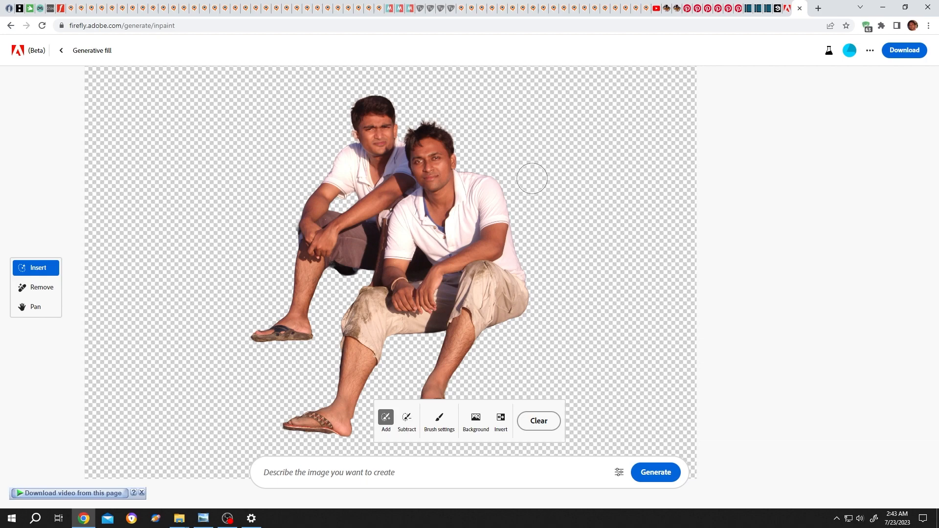
{"action": "mouse_move", "coordinate": [294, 306]}
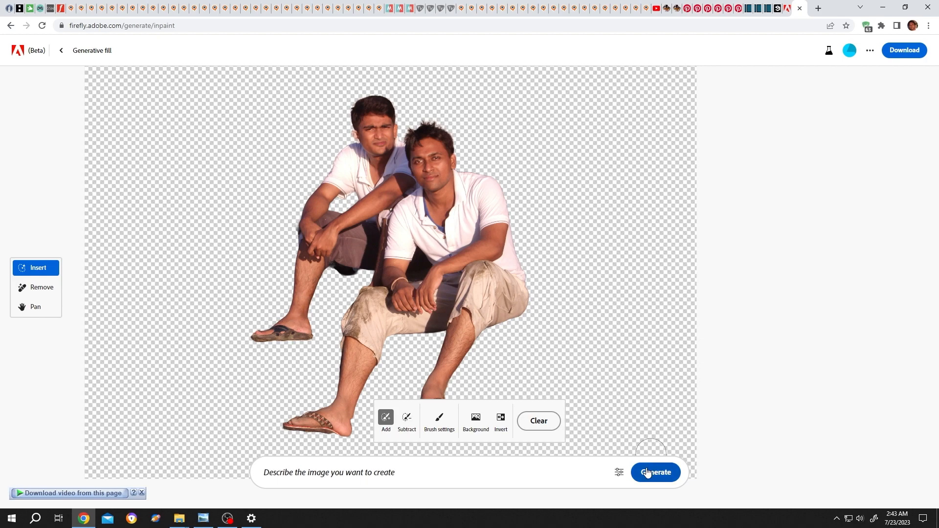
- Download the transparent cut-out PNG, accepting the content credentials notice, and view it
{"action": "left_click", "coordinate": [654, 471]}
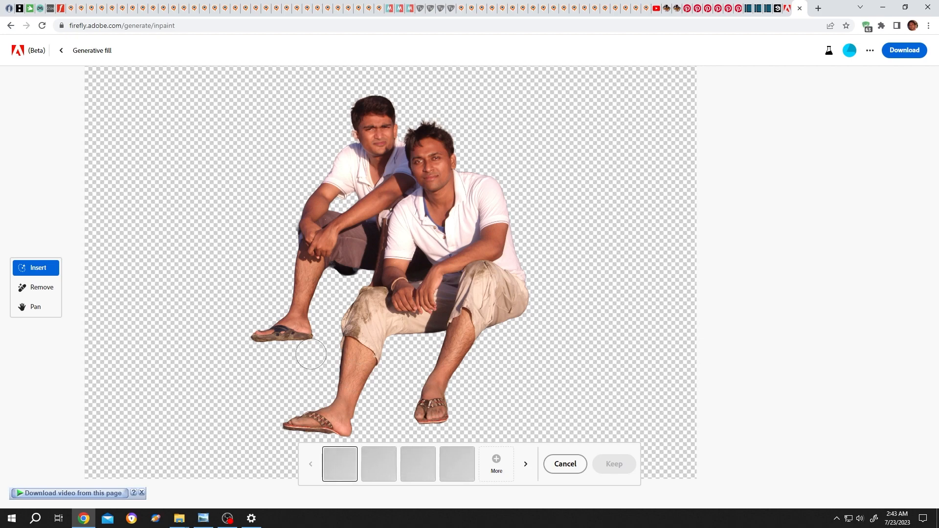
{"action": "mouse_move", "coordinate": [604, 164]}
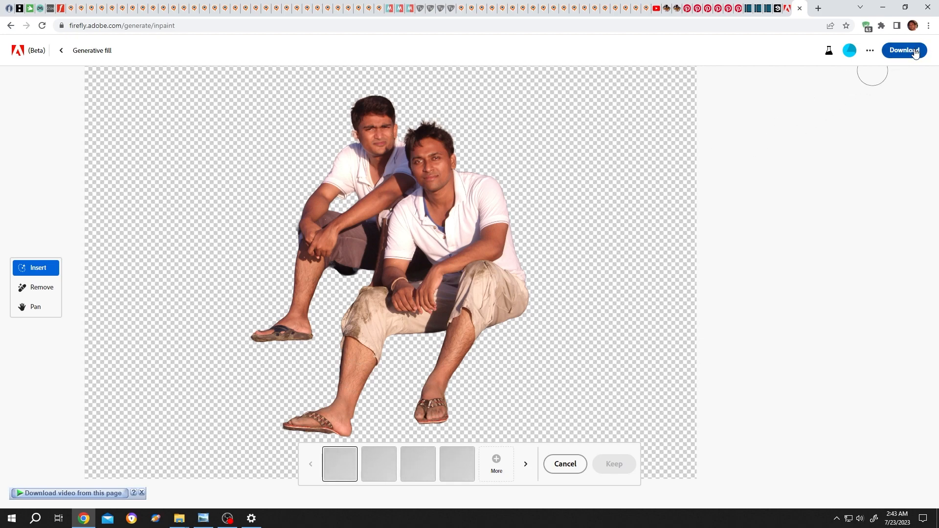
{"action": "left_click", "coordinate": [903, 49]}
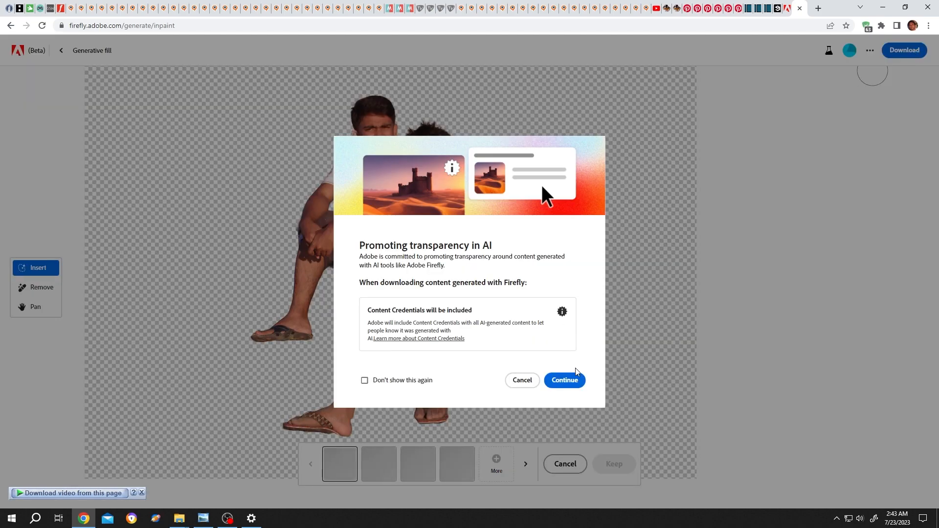
{"action": "mouse_move", "coordinate": [563, 380]}
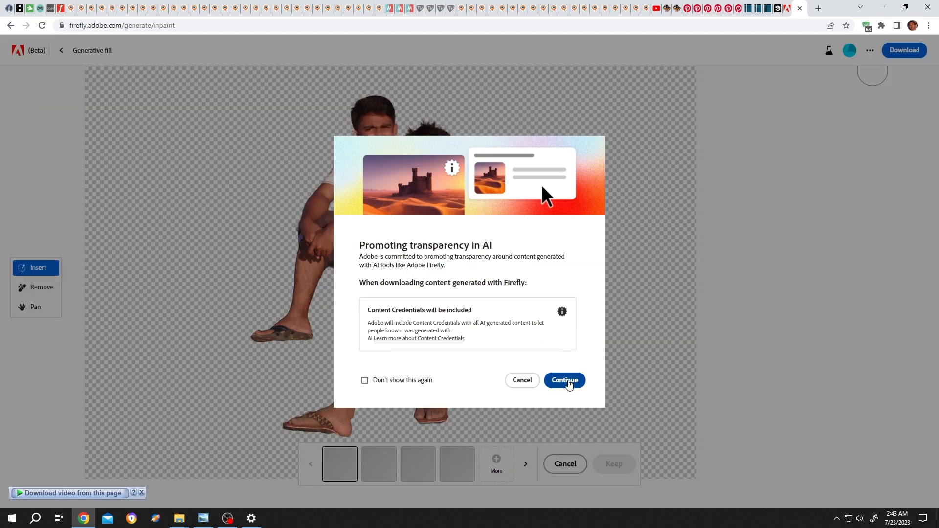
{"action": "left_click", "coordinate": [563, 380]}
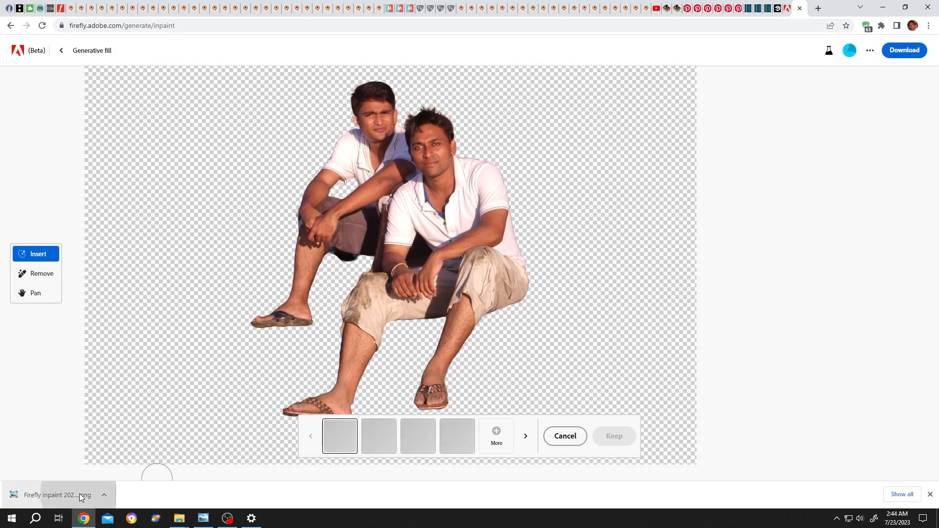
{"action": "left_click", "coordinate": [57, 494]}
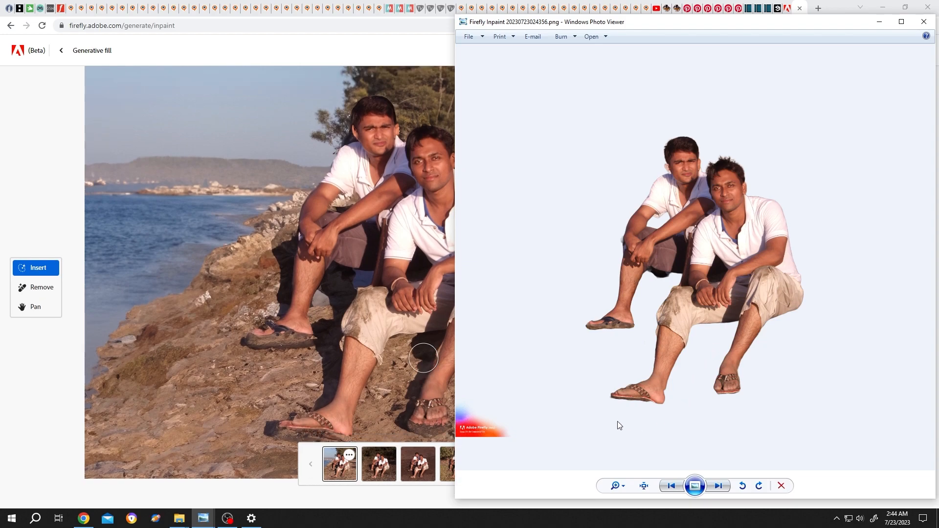
{"action": "mouse_move", "coordinate": [527, 420]}
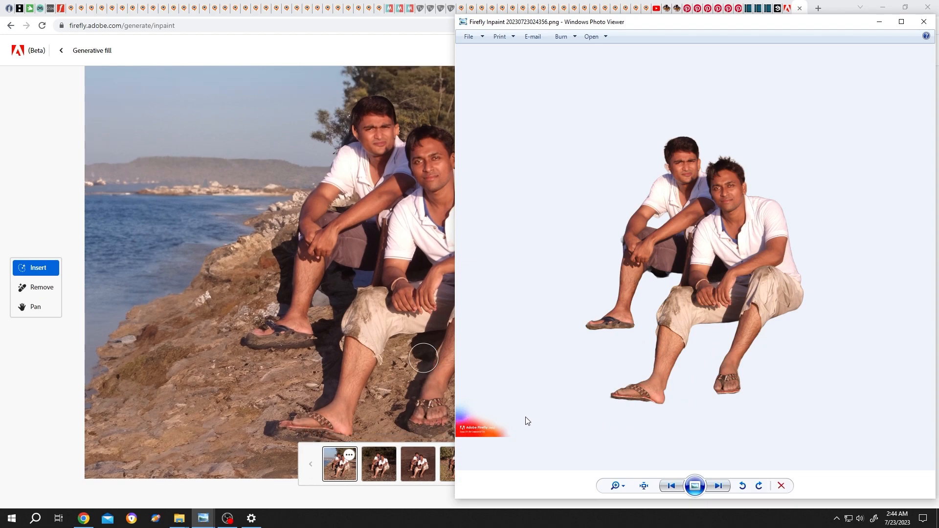
{"action": "mouse_move", "coordinate": [488, 391]}
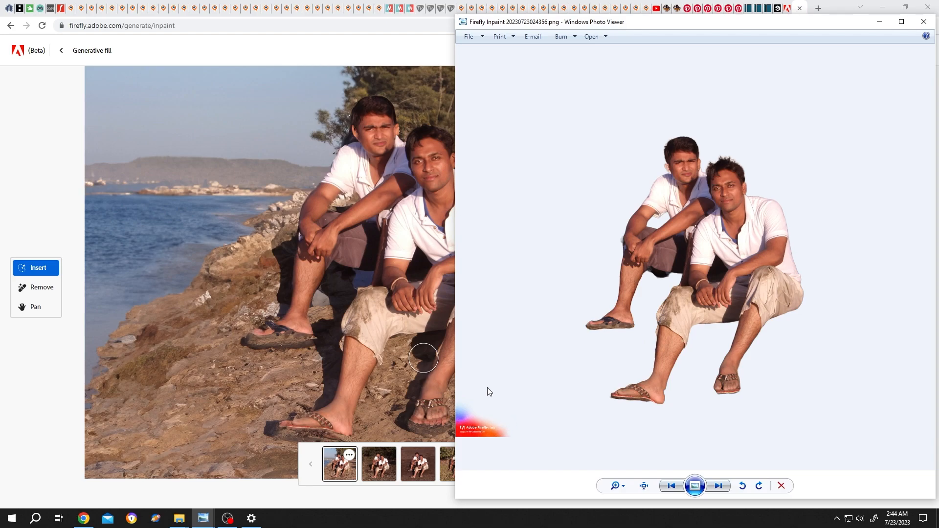
{"action": "mouse_move", "coordinate": [511, 433]}
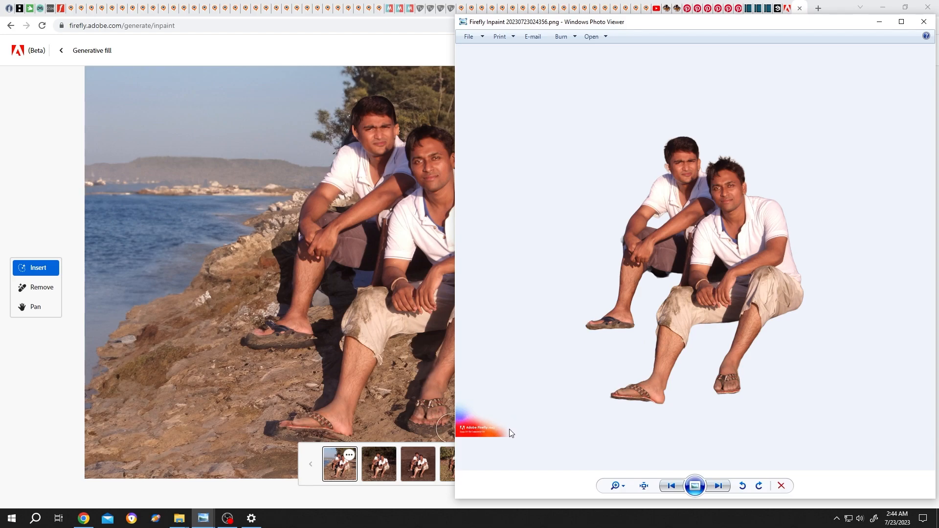
- Close Windows Photo Viewer after checking the cut-out and return to Firefly
{"action": "left_click", "coordinate": [922, 22]}
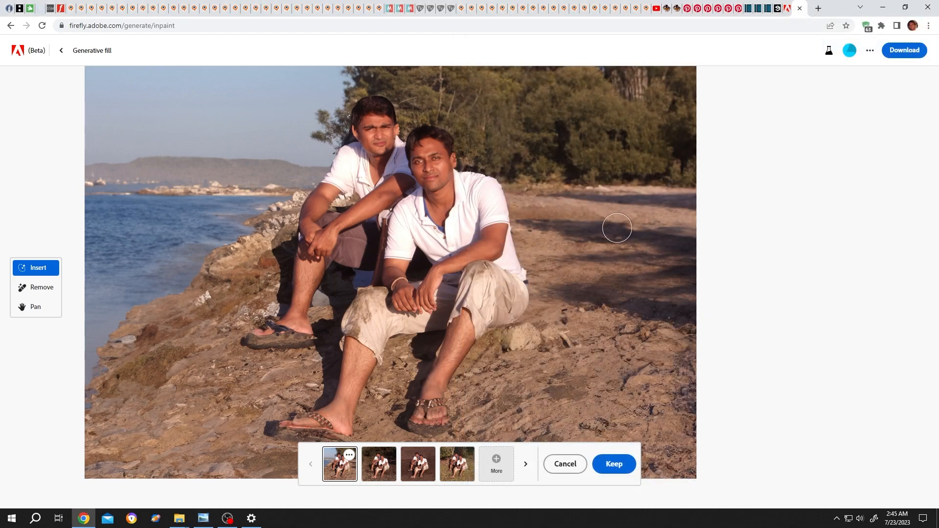
{"action": "mouse_move", "coordinate": [622, 233]}
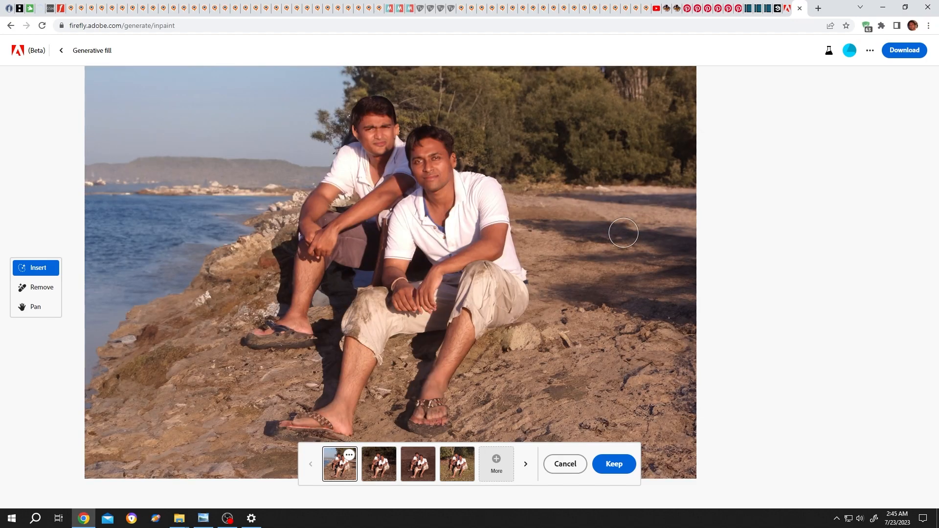
- Preview the forest and dirt-ground variations, then cancel to discard all generated backgrounds
{"action": "left_click", "coordinate": [378, 463]}
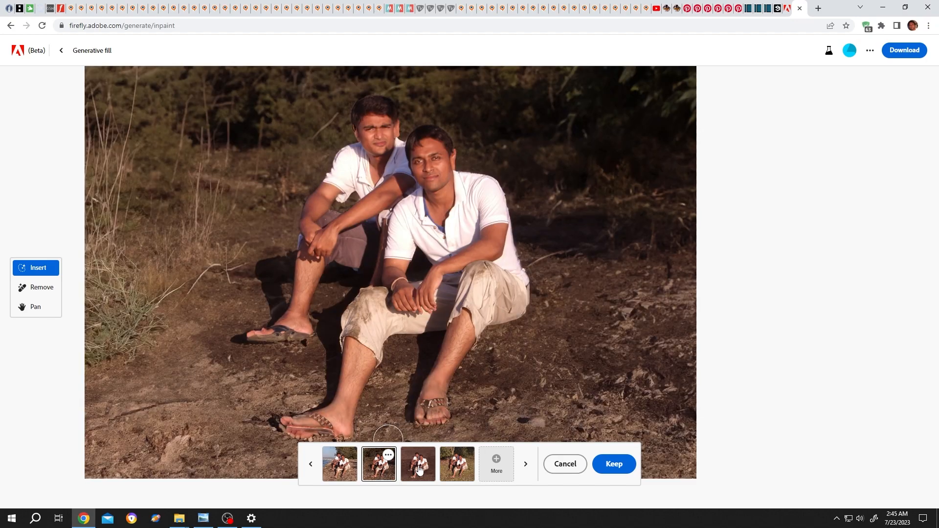
{"action": "left_click", "coordinate": [418, 464]}
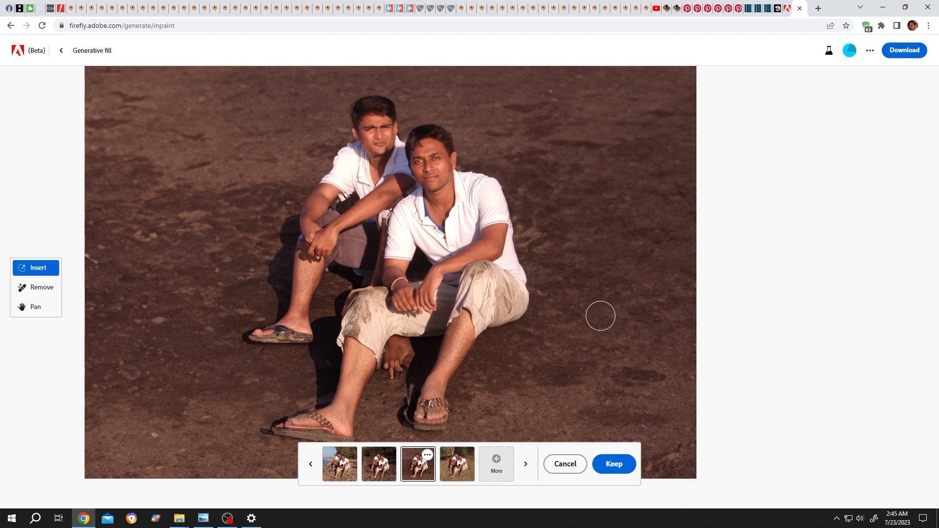
{"action": "mouse_move", "coordinate": [563, 463]}
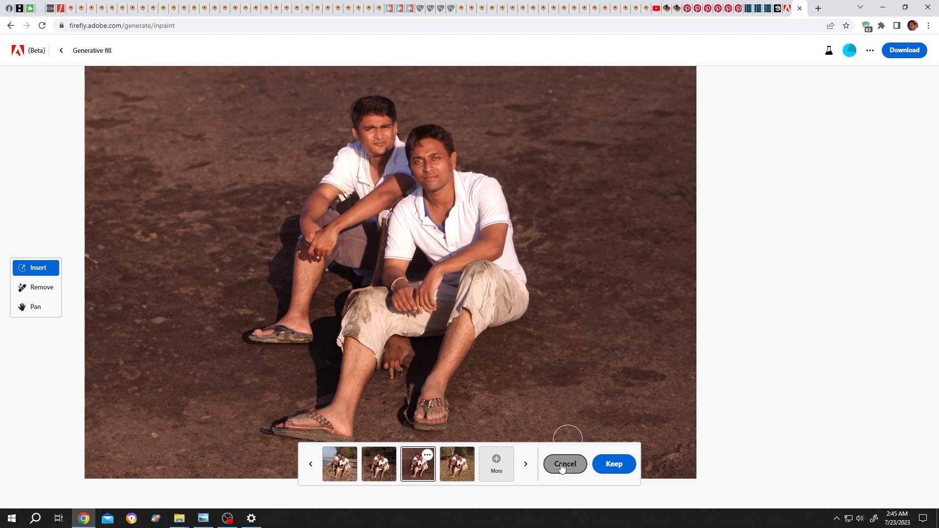
{"action": "left_click", "coordinate": [563, 464]}
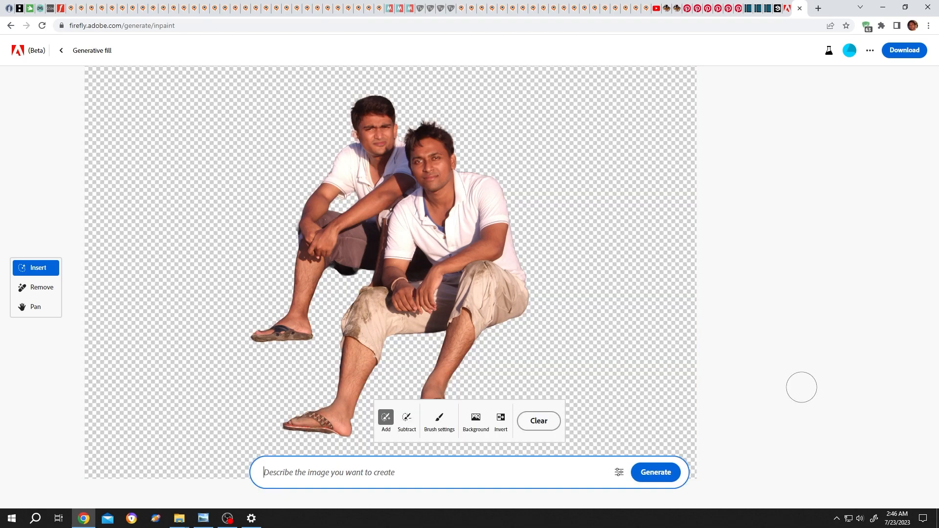
- Generate 'mountain top' backgrounds and settle on the blue-sky mountaintop variation
{"action": "type", "text": "mountain t"}
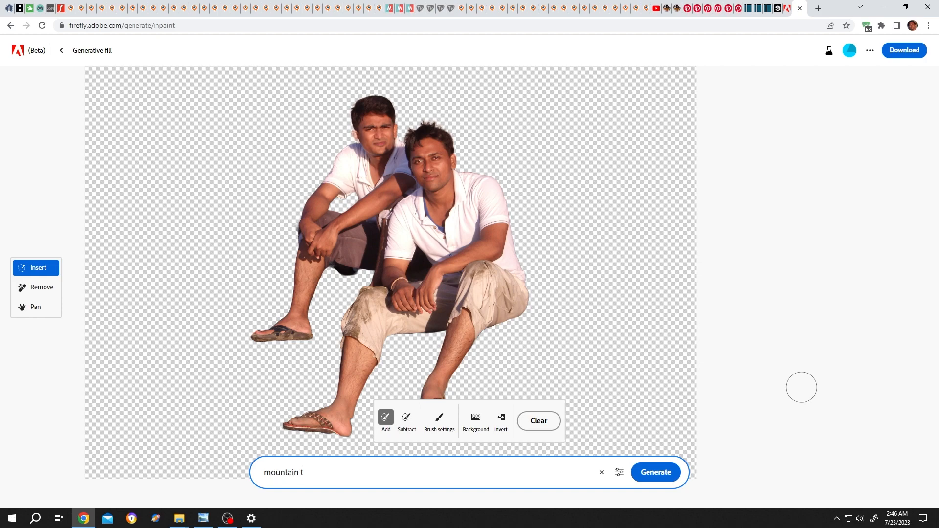
{"action": "type", "text": "op"}
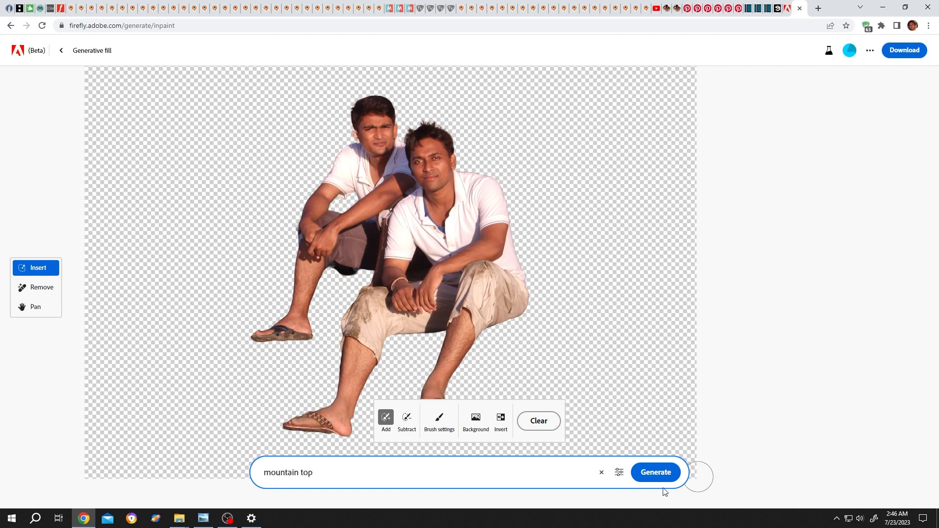
{"action": "left_click", "coordinate": [654, 472]}
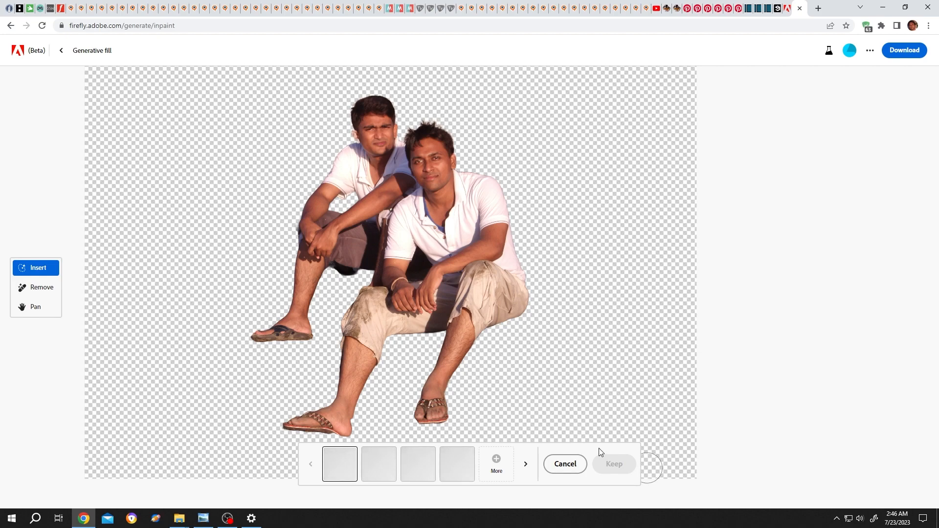
{"action": "mouse_move", "coordinate": [572, 451]}
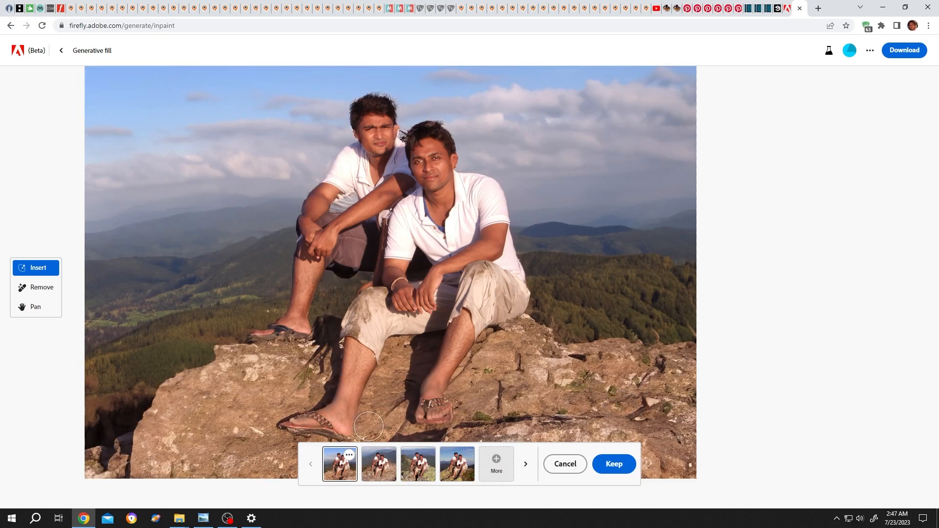
{"action": "left_click", "coordinate": [418, 464]}
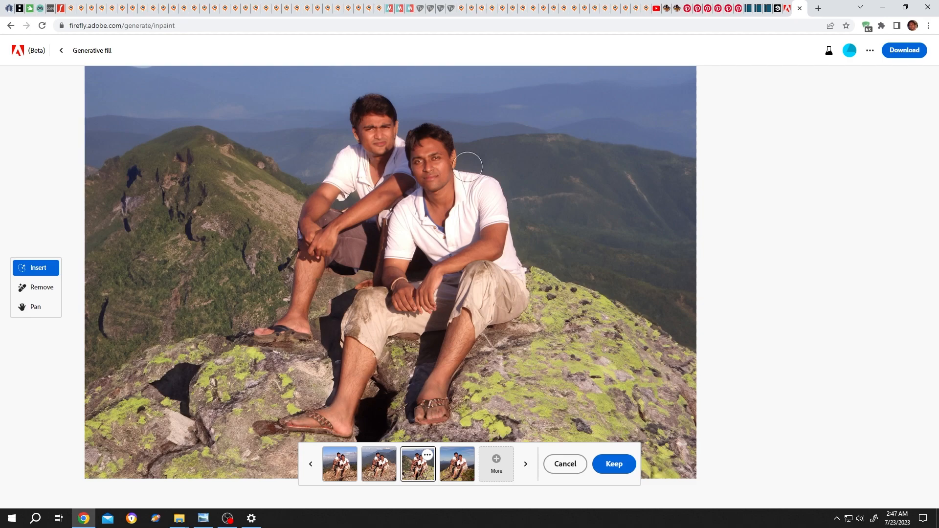
{"action": "mouse_move", "coordinate": [613, 464]}
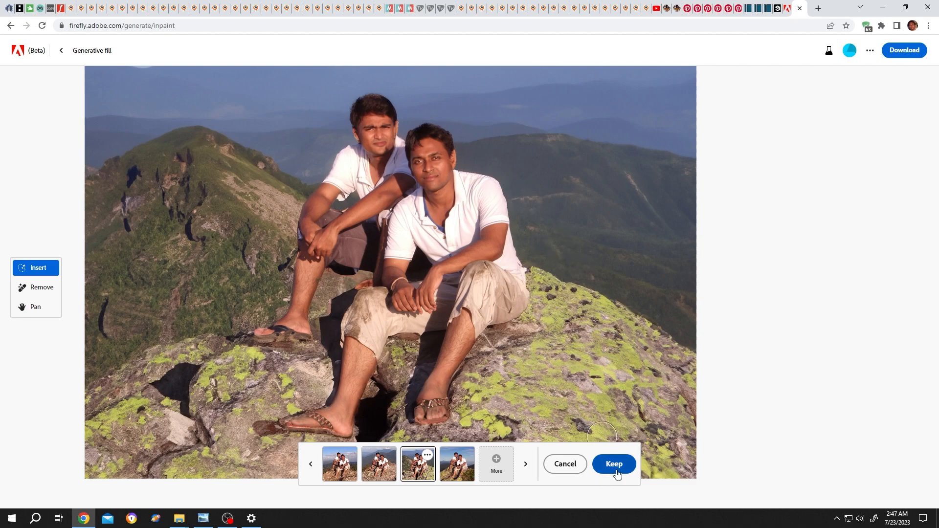
{"action": "left_click", "coordinate": [456, 463]}
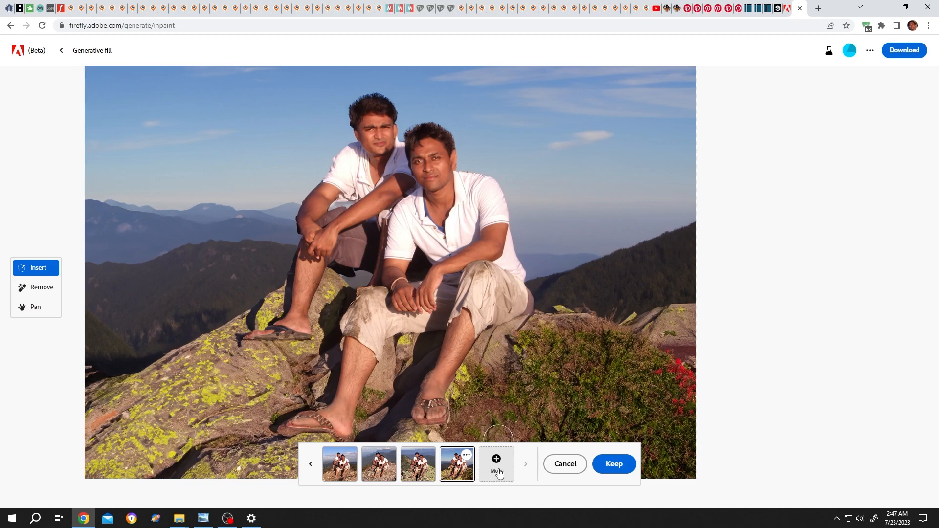
{"action": "mouse_move", "coordinate": [496, 463]}
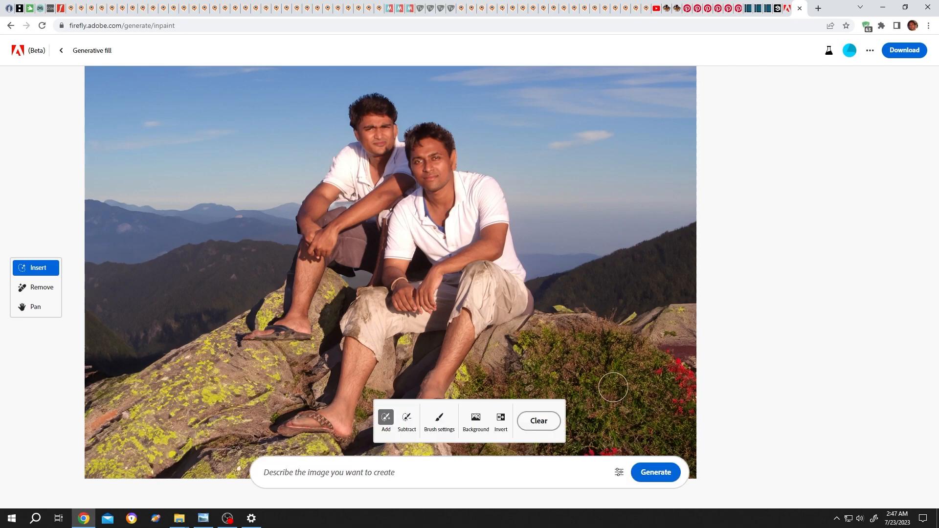
{"action": "mouse_move", "coordinate": [647, 305]}
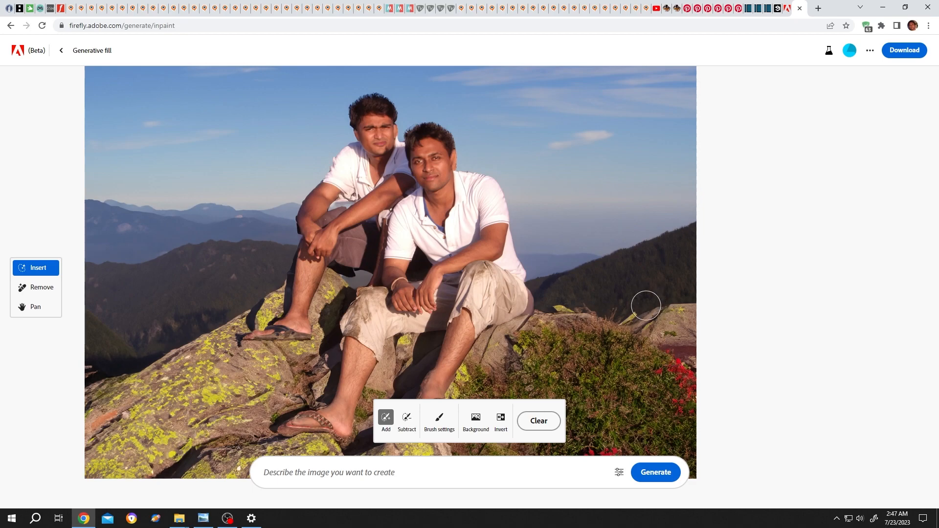
{"action": "mouse_move", "coordinate": [646, 203]}
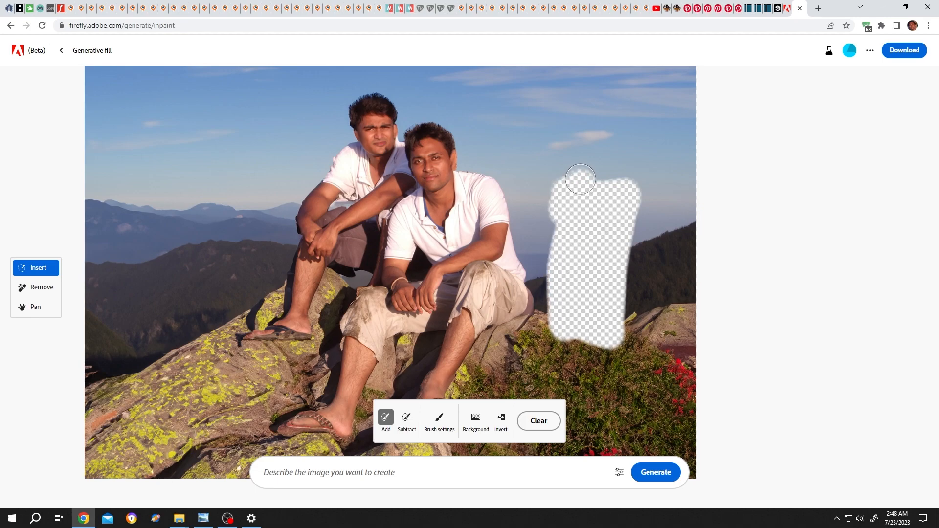
- Generate a 'Hiking bag' in the brushed area and pick the red bag variation
{"action": "type", "text": "Hiking"}
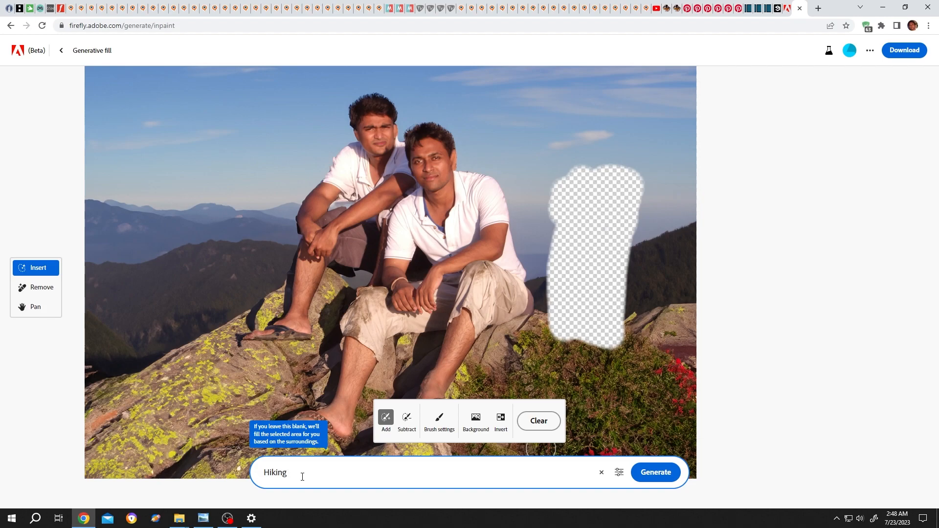
{"action": "left_click", "coordinate": [654, 472]}
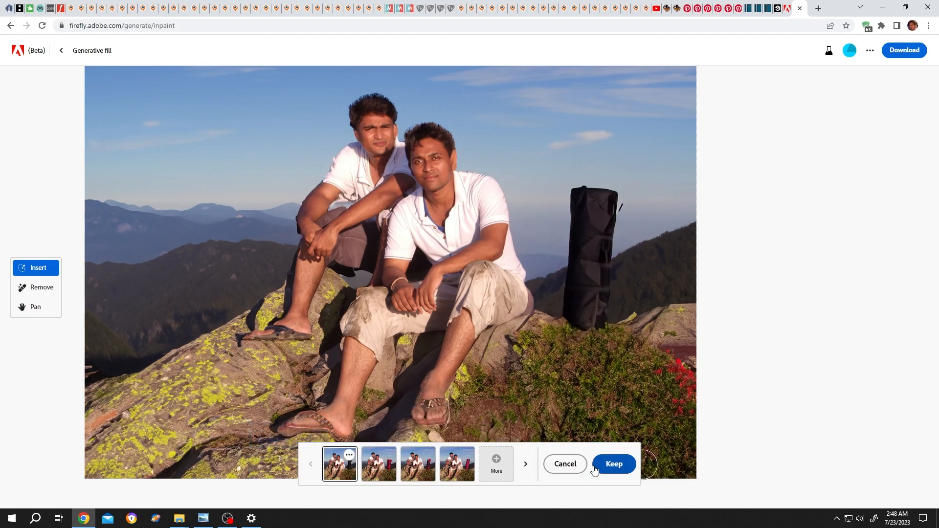
{"action": "left_click", "coordinate": [417, 463]}
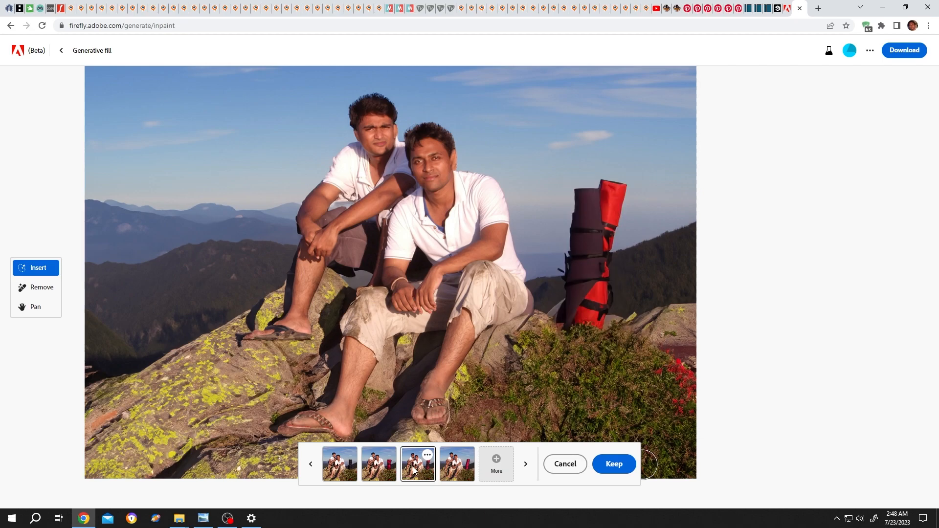
{"action": "mouse_move", "coordinate": [539, 390]}
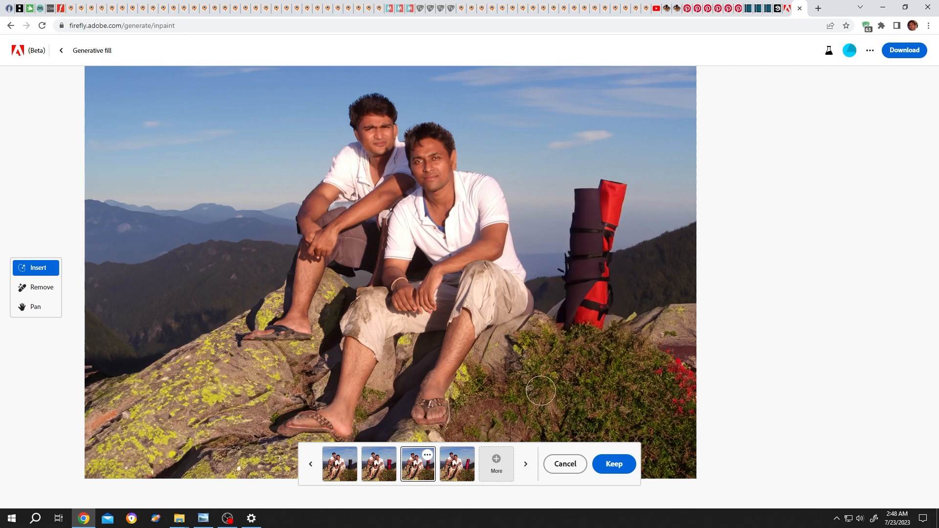
{"action": "mouse_move", "coordinate": [587, 377]}
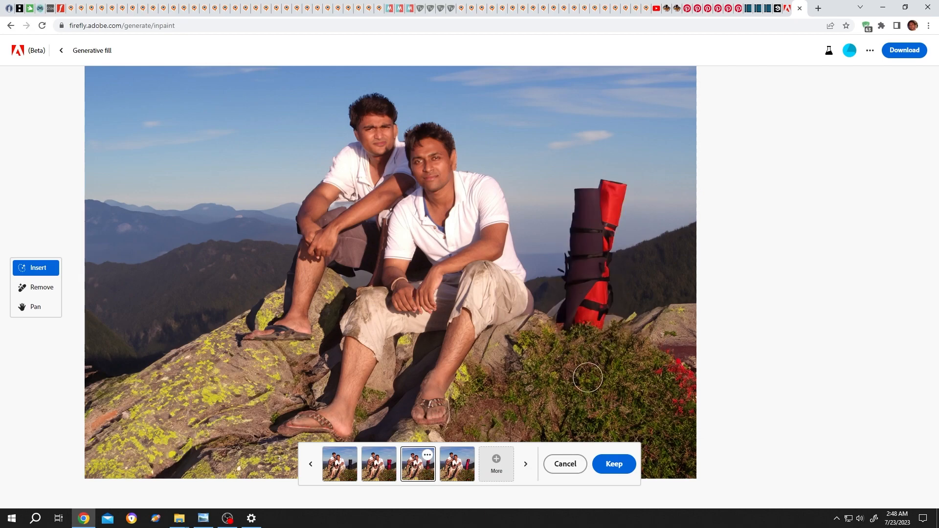